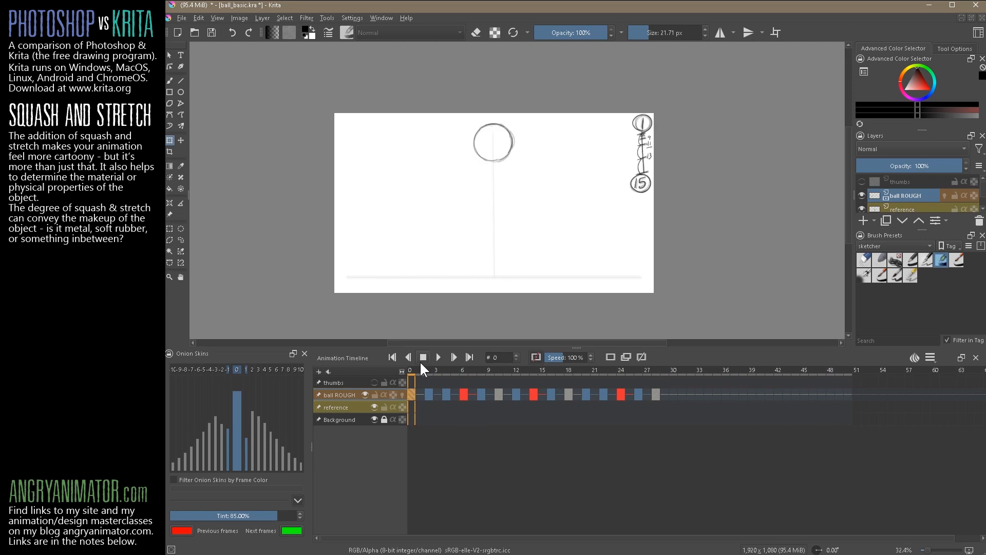
Step: Select the ball ROUGH keyframe at frame 24, where the ball sits near the ground
click(622, 394)
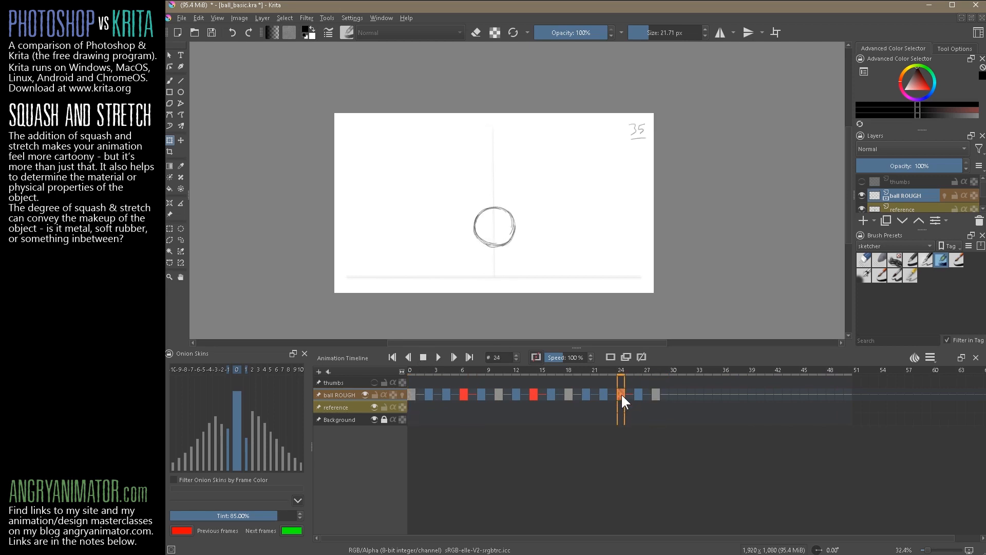